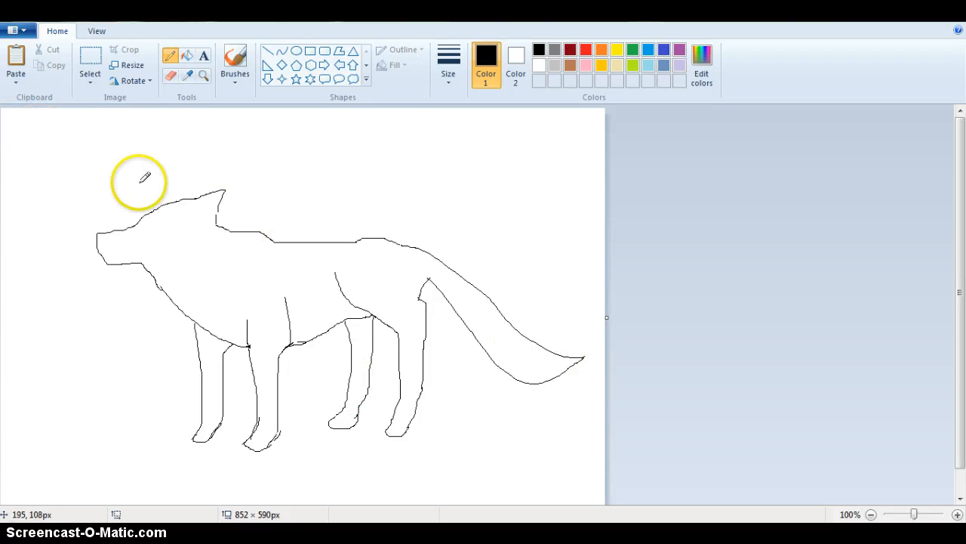
pyautogui.moveTo(234, 194)
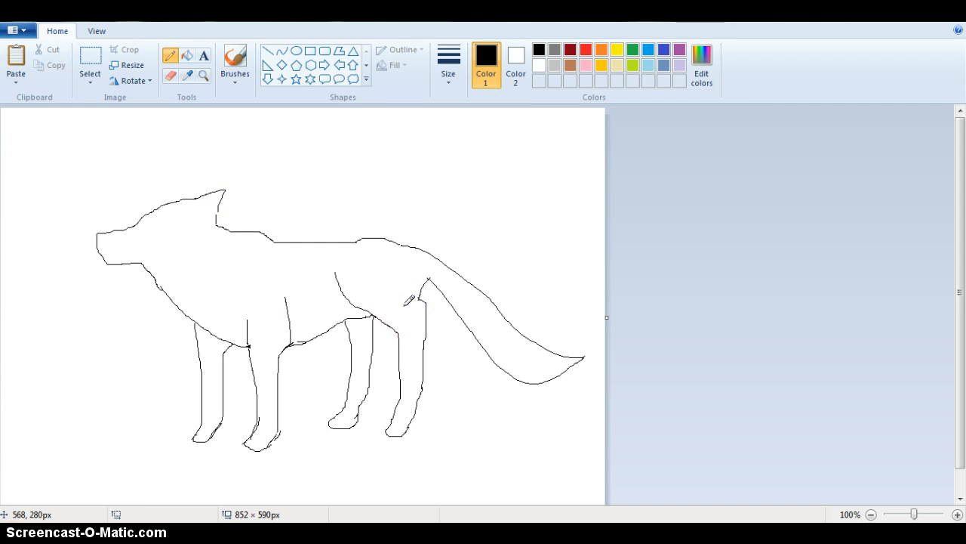
pyautogui.moveTo(135, 51)
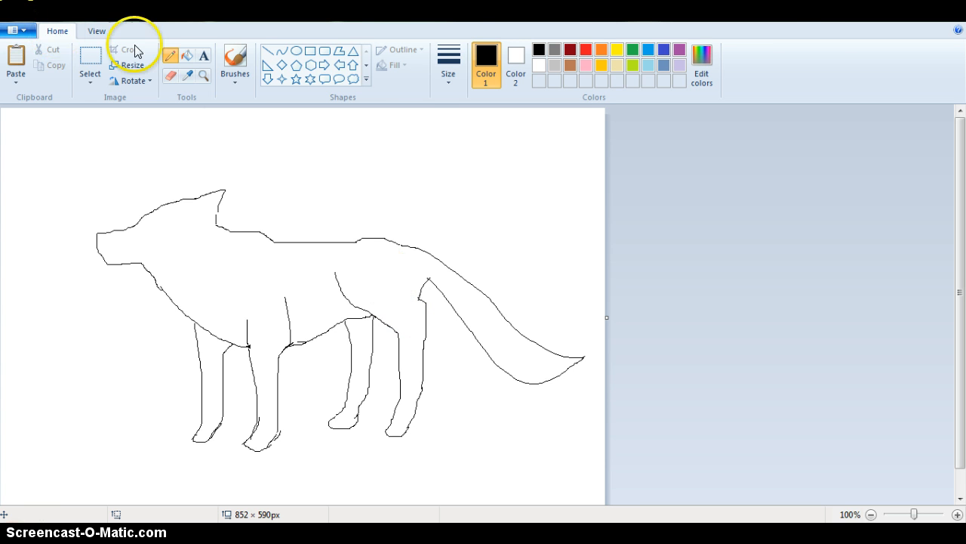
# Save the standing wolf outline as a PNG named 'Wol' in Paint Projects.
pyautogui.click(13, 30)
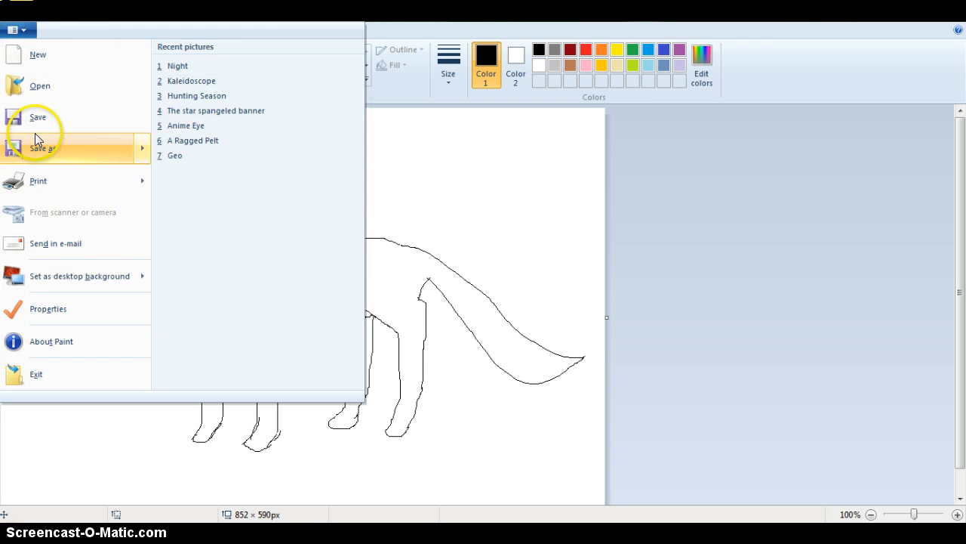
pyautogui.click(43, 148)
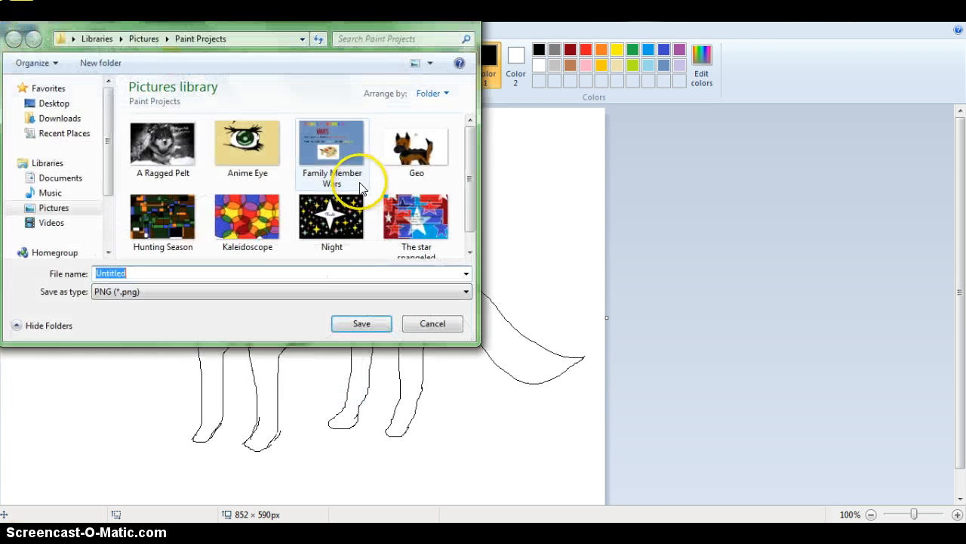
pyautogui.write('Wol')
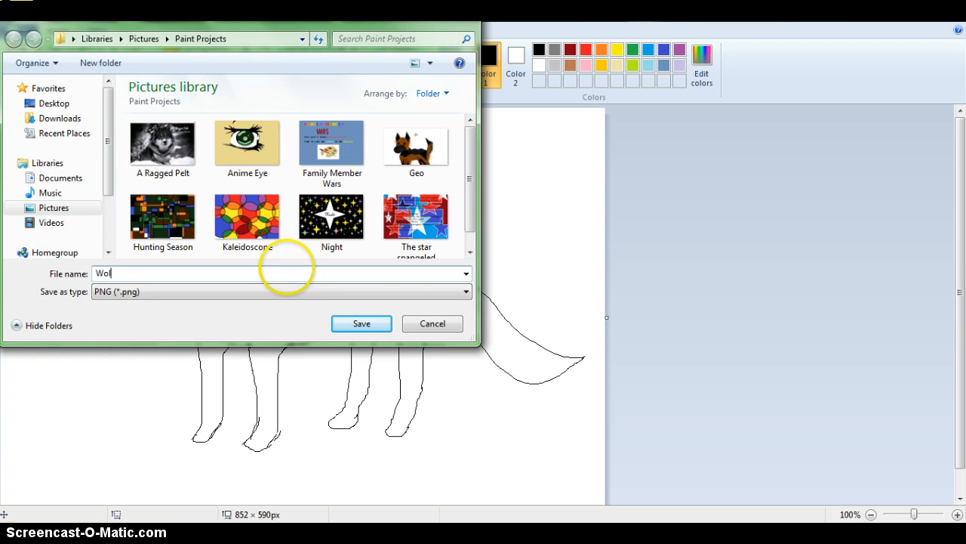
pyautogui.click(361, 323)
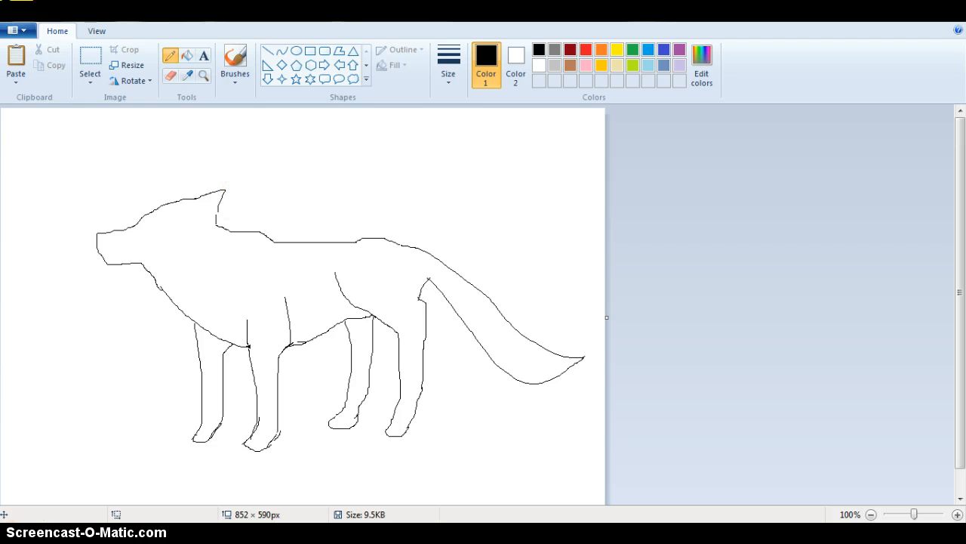
# On a new picture, draw head and larger body circles with a medium-thick outline.
pyautogui.click(12, 30)
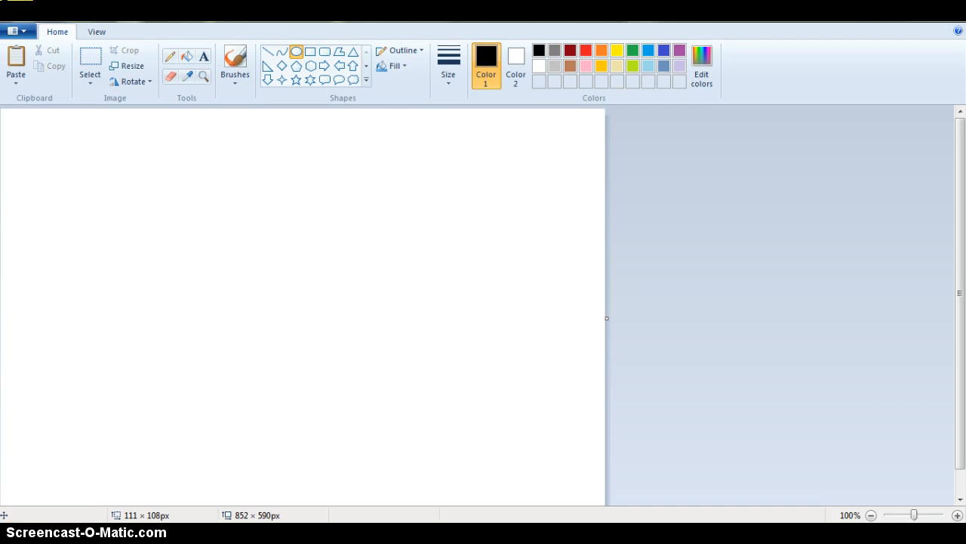
pyautogui.click(447, 62)
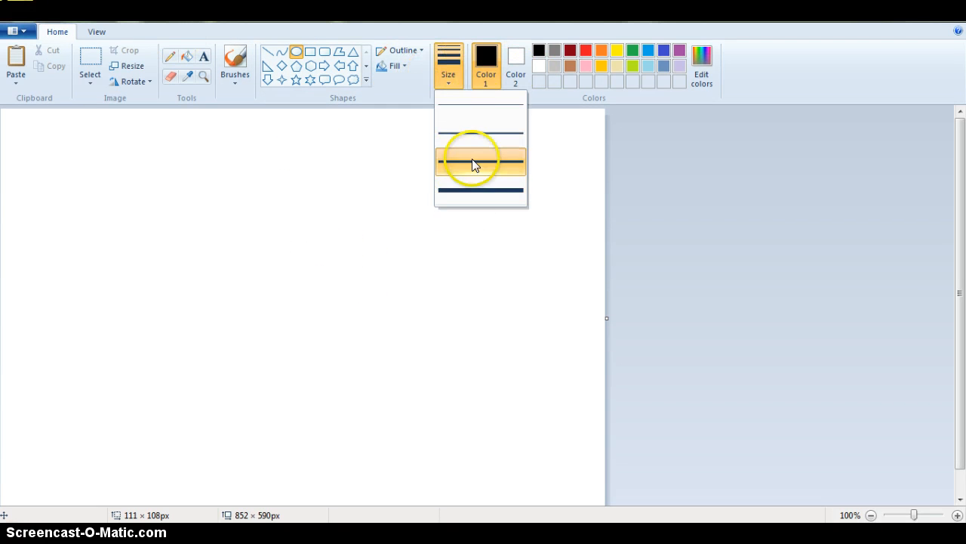
pyautogui.click(481, 161)
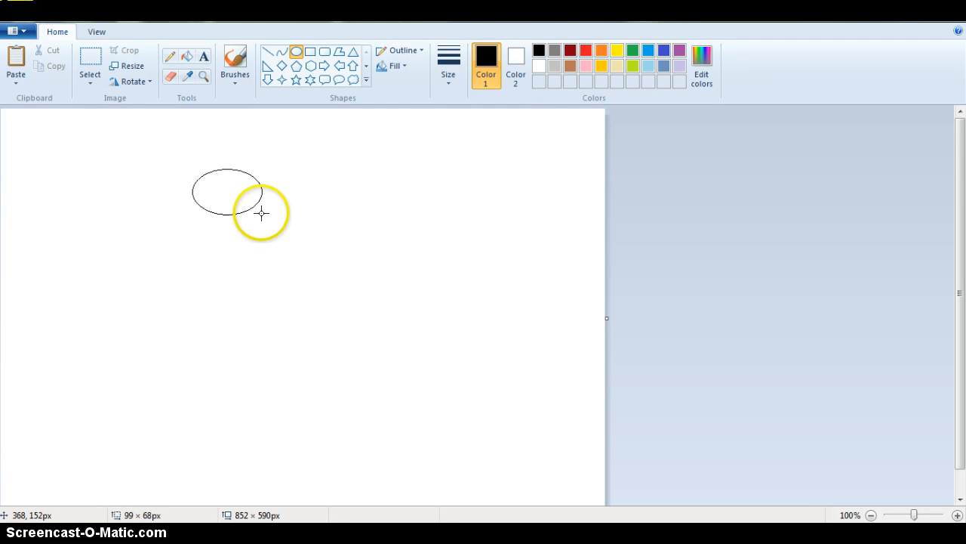
pyautogui.moveTo(262, 213); pyautogui.dragTo(271, 241)
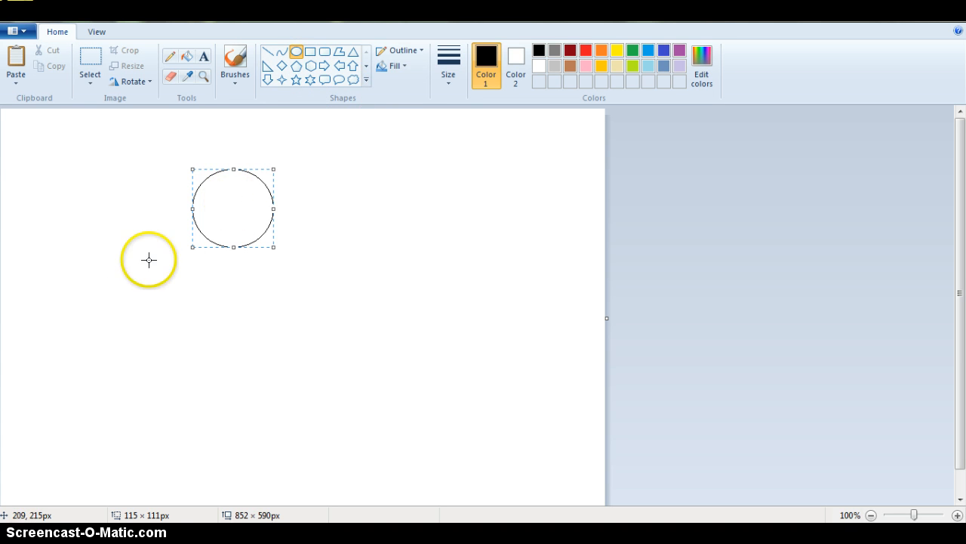
pyautogui.moveTo(148, 260); pyautogui.dragTo(251, 367)
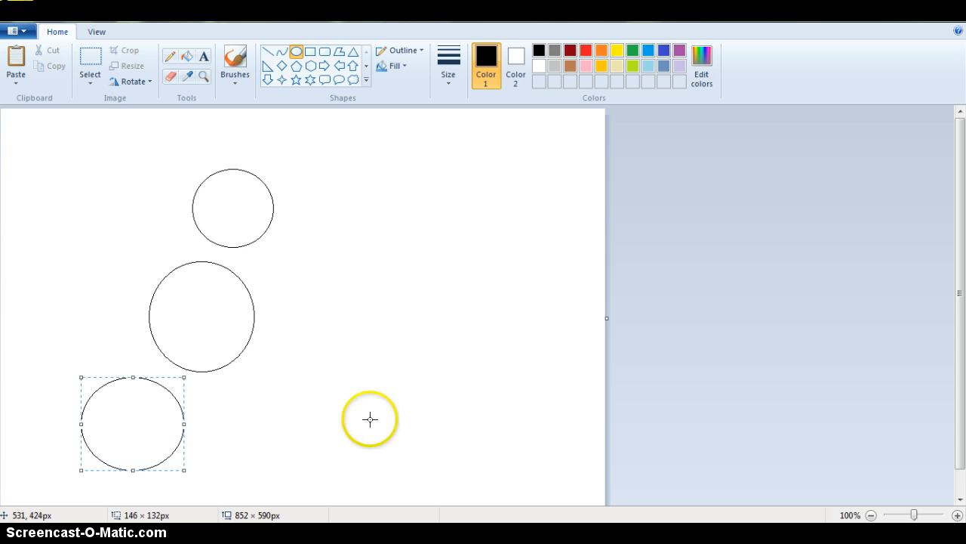
pyautogui.moveTo(298, 271)
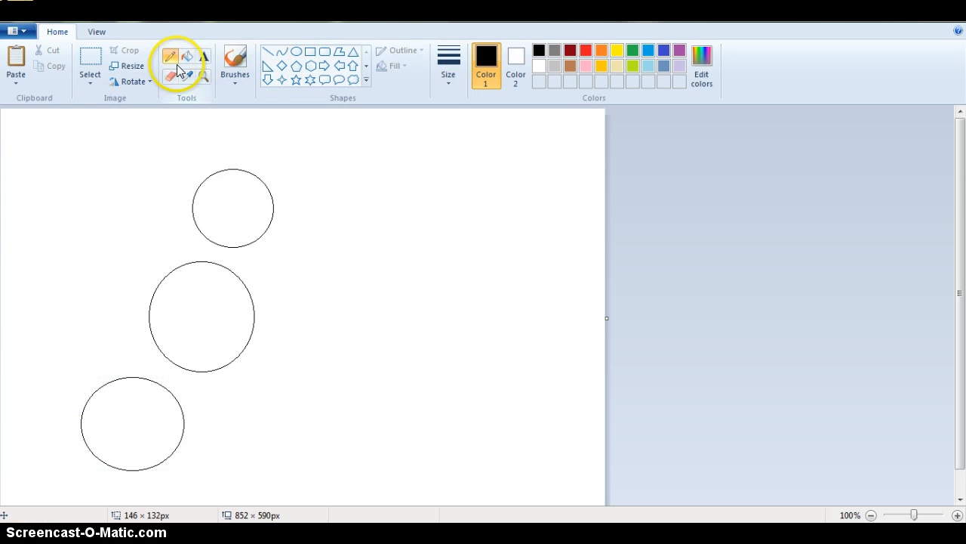
# Pencil-sketch an ear above the head, the front neck line and a body-edge stroke.
pyautogui.click(171, 56)
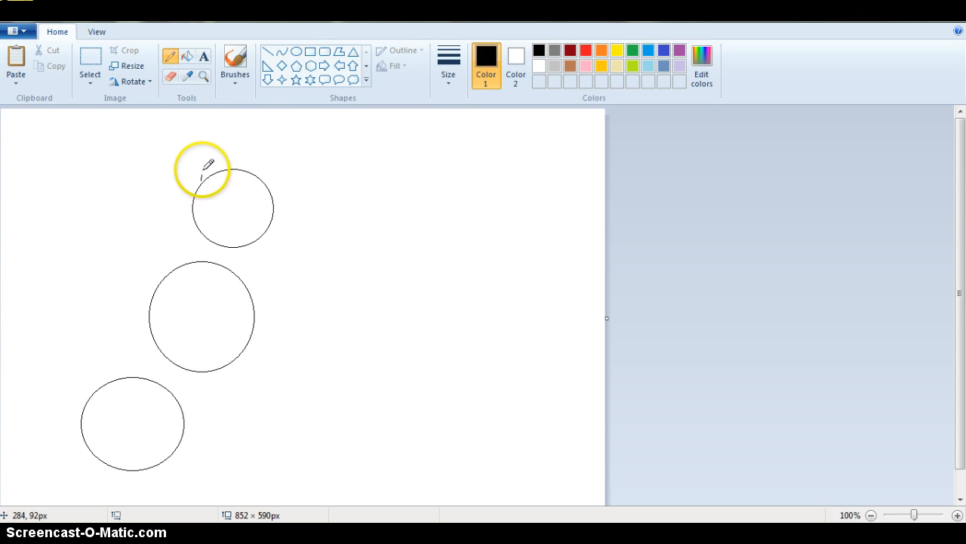
pyautogui.moveTo(202, 166); pyautogui.dragTo(234, 151)
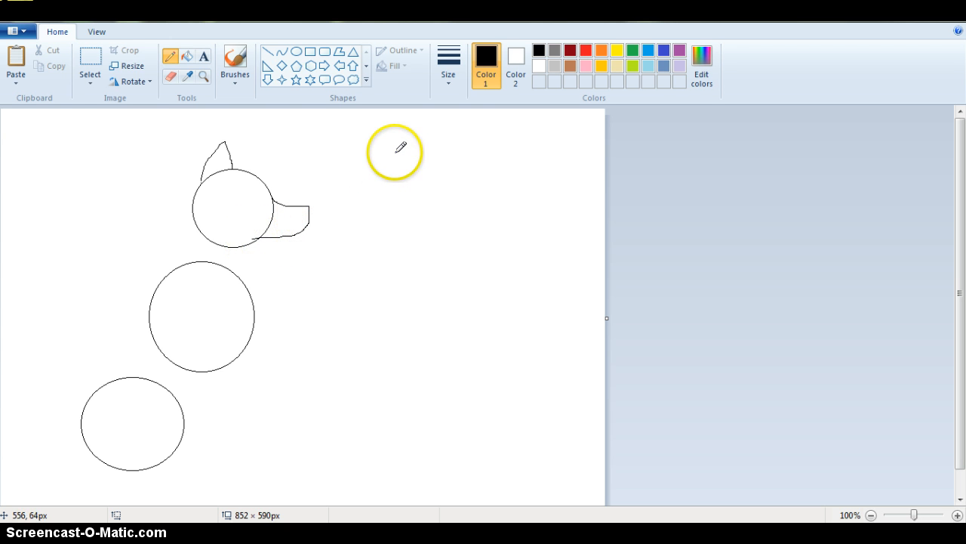
pyautogui.moveTo(230, 154)
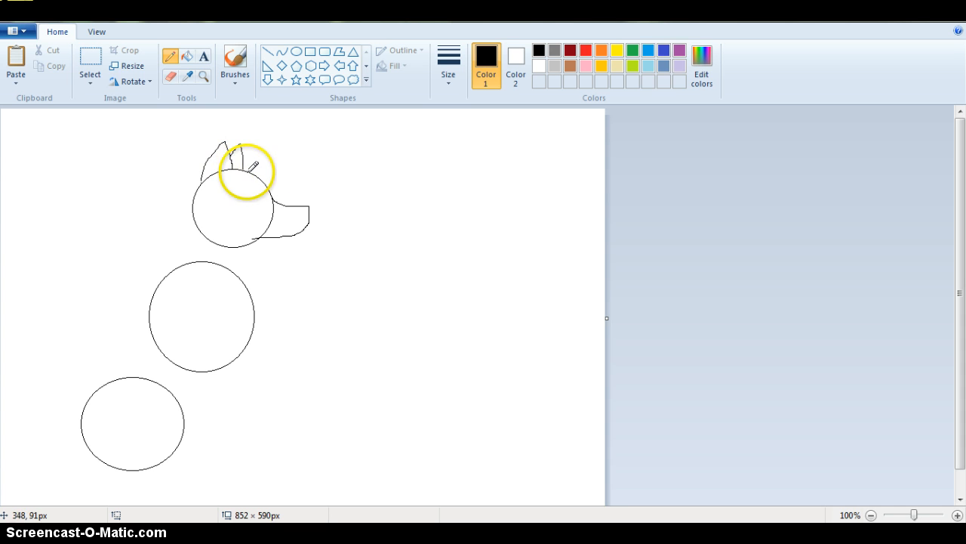
pyautogui.moveTo(272, 158)
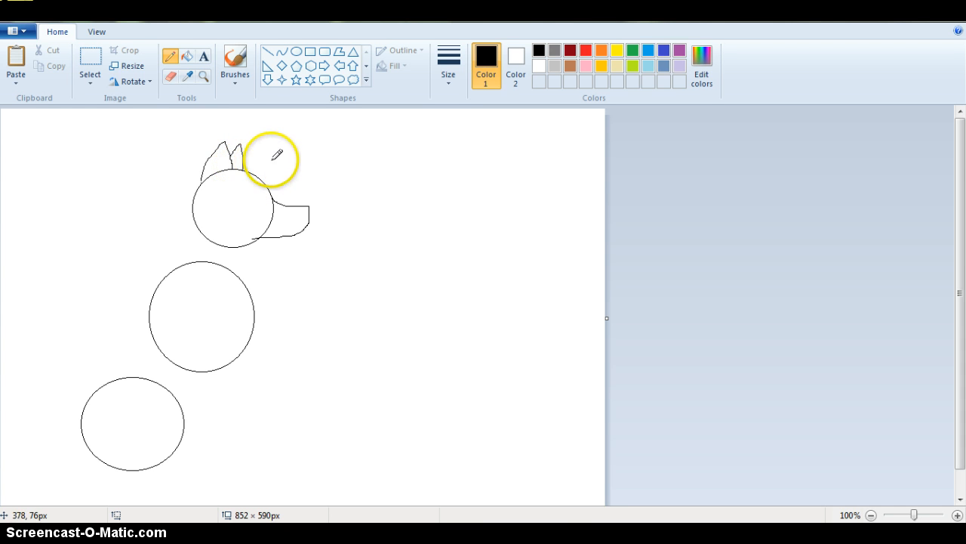
pyautogui.moveTo(189, 219)
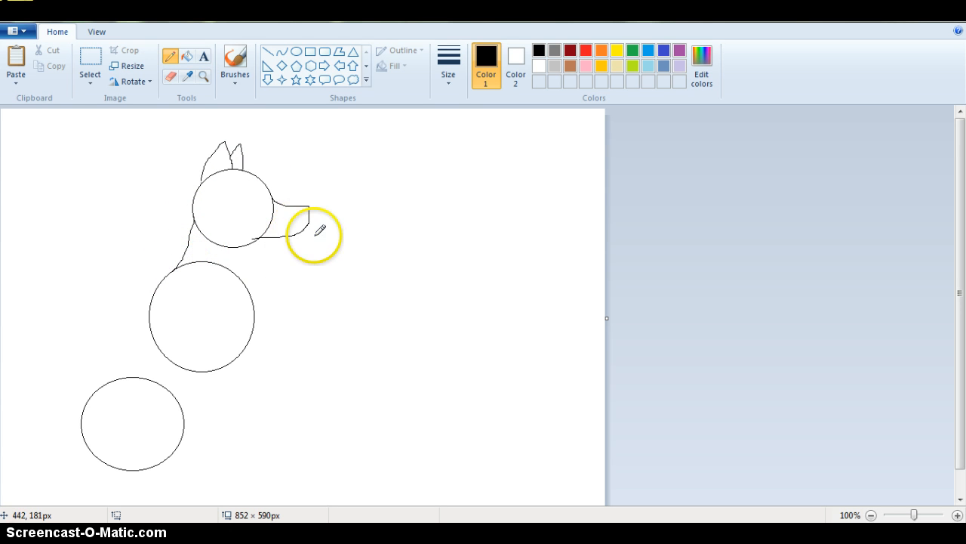
pyautogui.moveTo(317, 230); pyautogui.dragTo(264, 283)
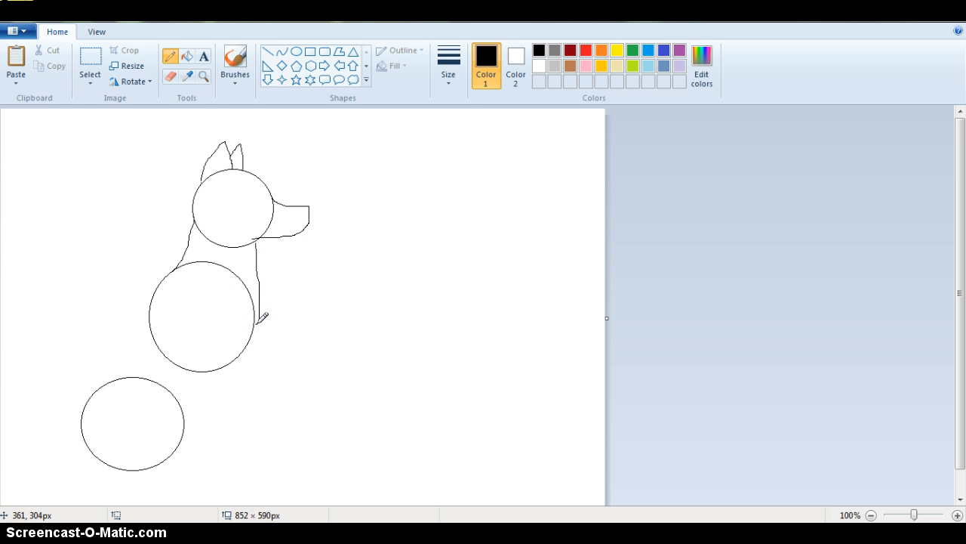
pyautogui.click(219, 327)
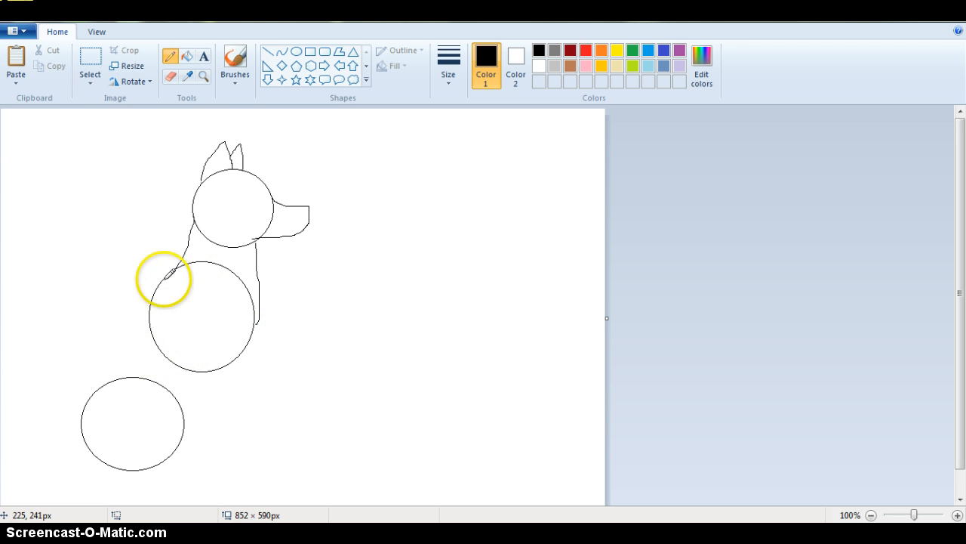
pyautogui.moveTo(110, 352)
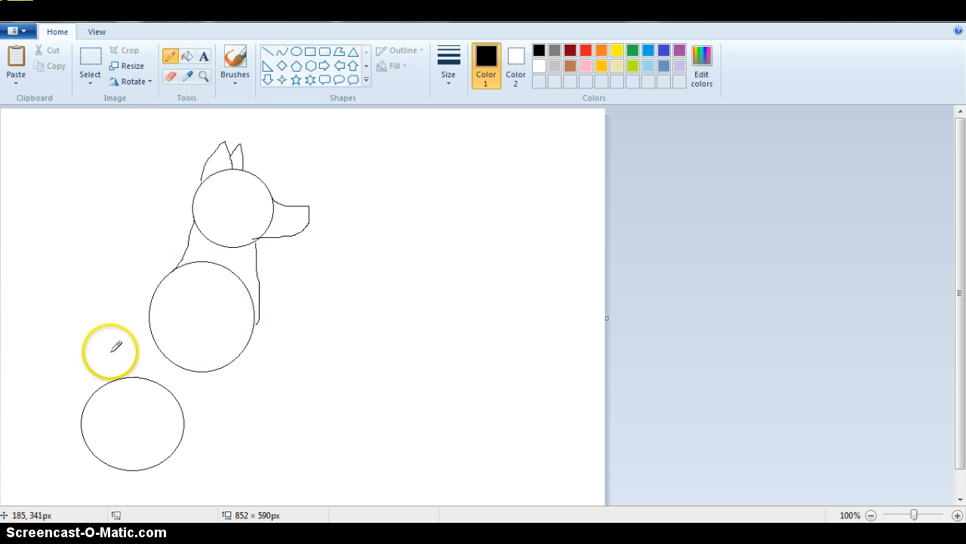
pyautogui.moveTo(140, 323)
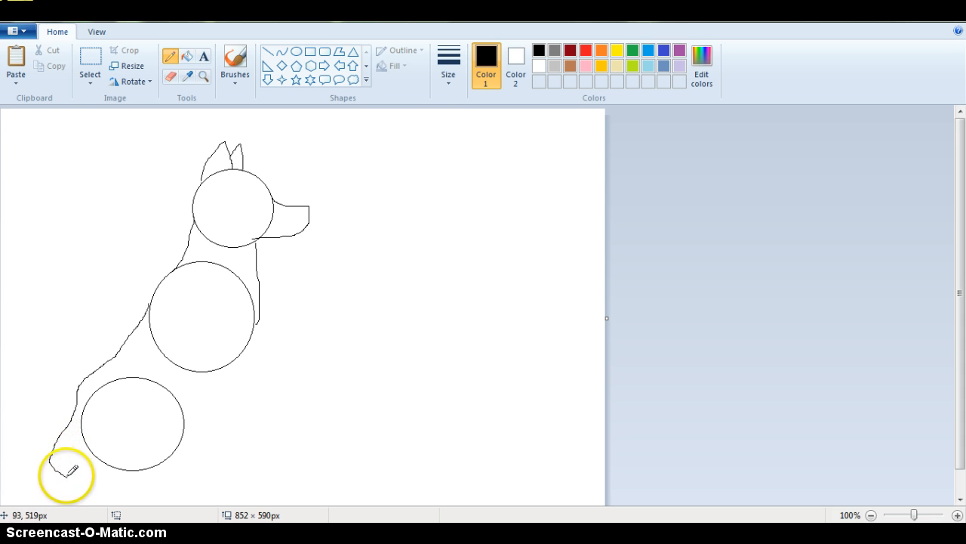
# Draw the tail curling beneath the bottom circle and a front leg down to the ground.
pyautogui.moveTo(70, 484); pyautogui.dragTo(249, 464)
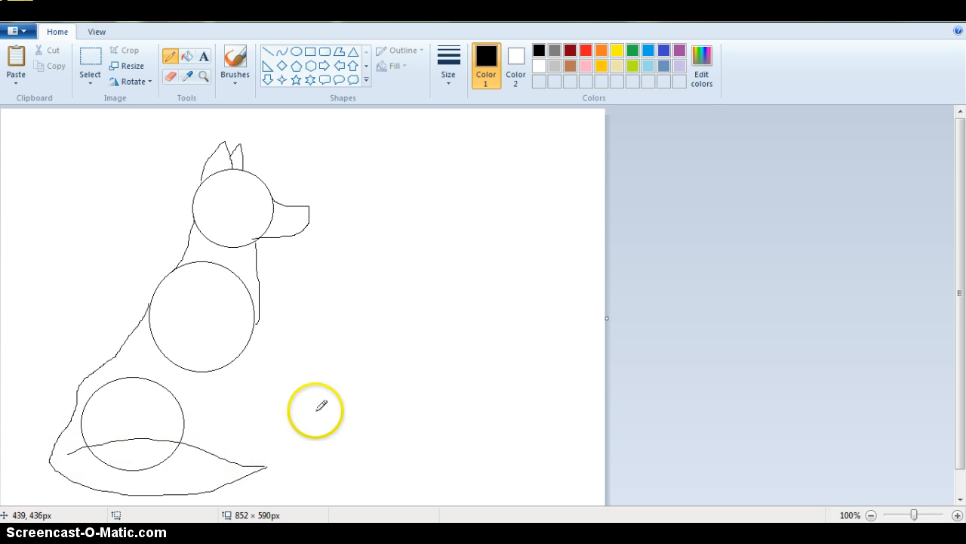
pyautogui.moveTo(212, 317)
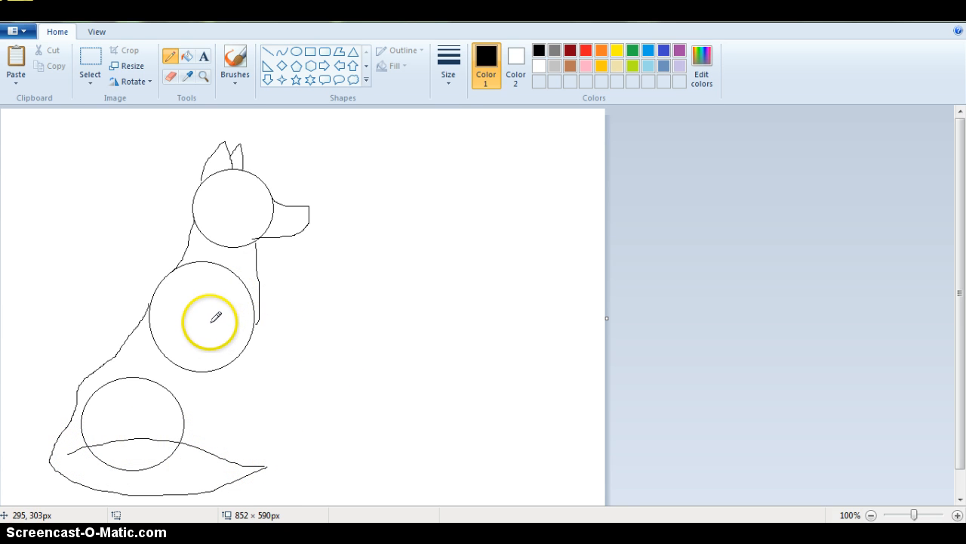
pyautogui.moveTo(211, 317); pyautogui.dragTo(227, 389)
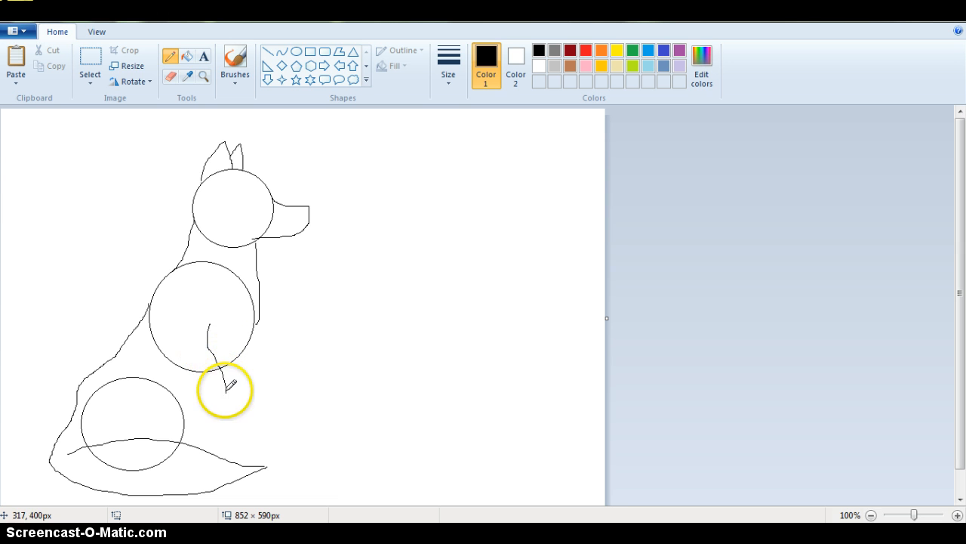
pyautogui.moveTo(227, 378); pyautogui.dragTo(232, 434)
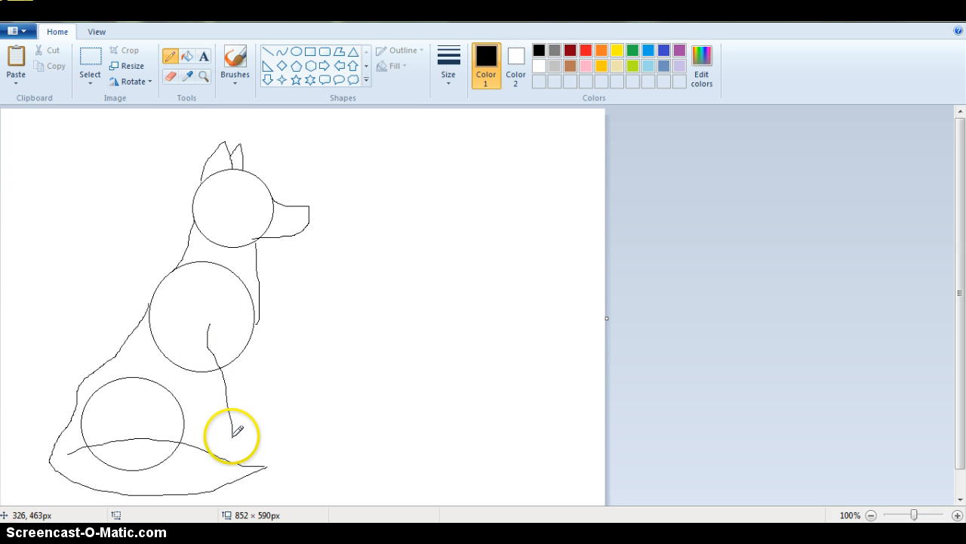
pyautogui.moveTo(259, 435)
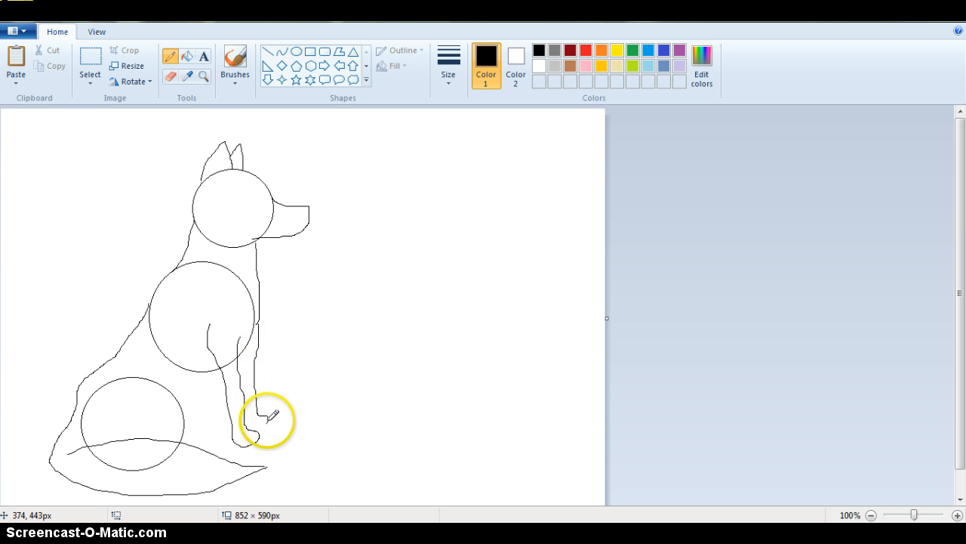
pyautogui.moveTo(363, 348)
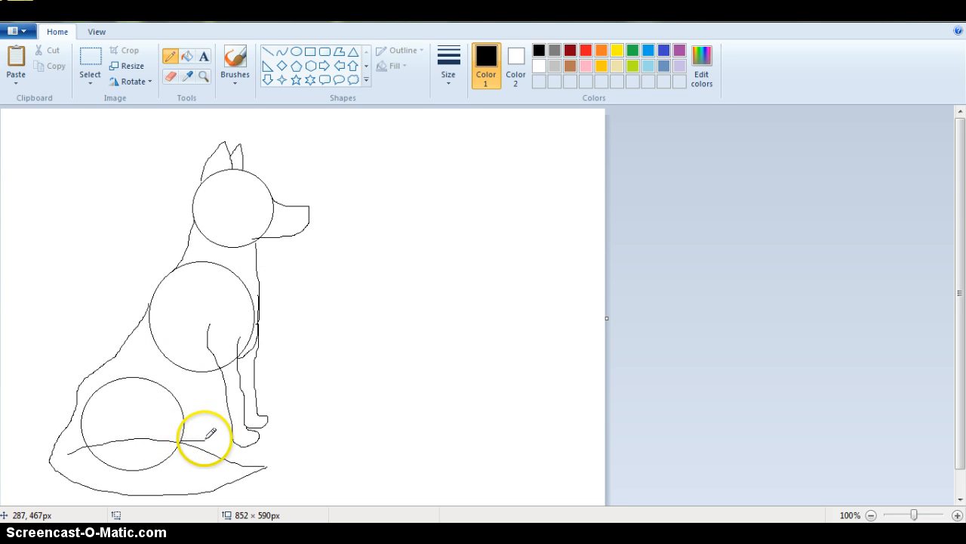
pyautogui.moveTo(219, 452)
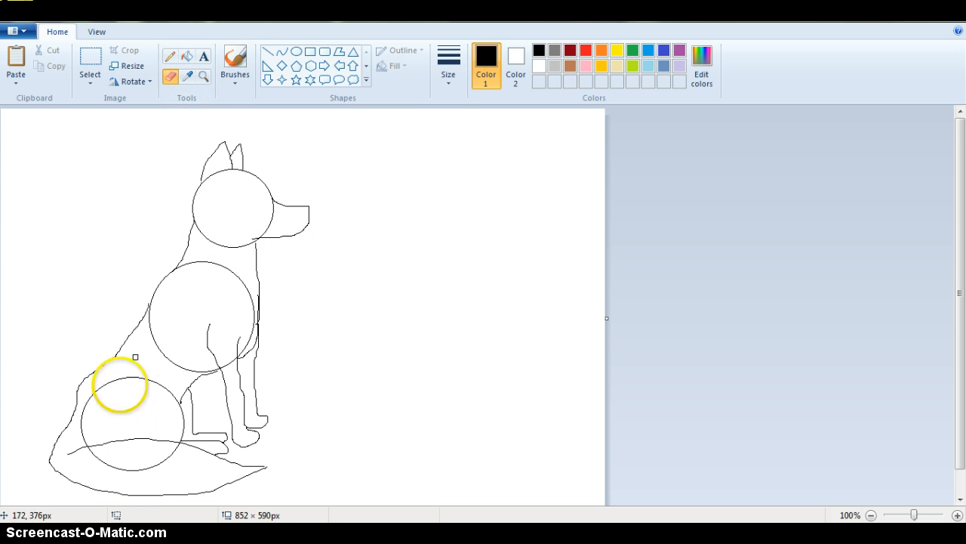
# Erase the hip guide circle, tail guide line and chest arc inside the wolf body.
pyautogui.moveTo(119, 384); pyautogui.dragTo(112, 434)
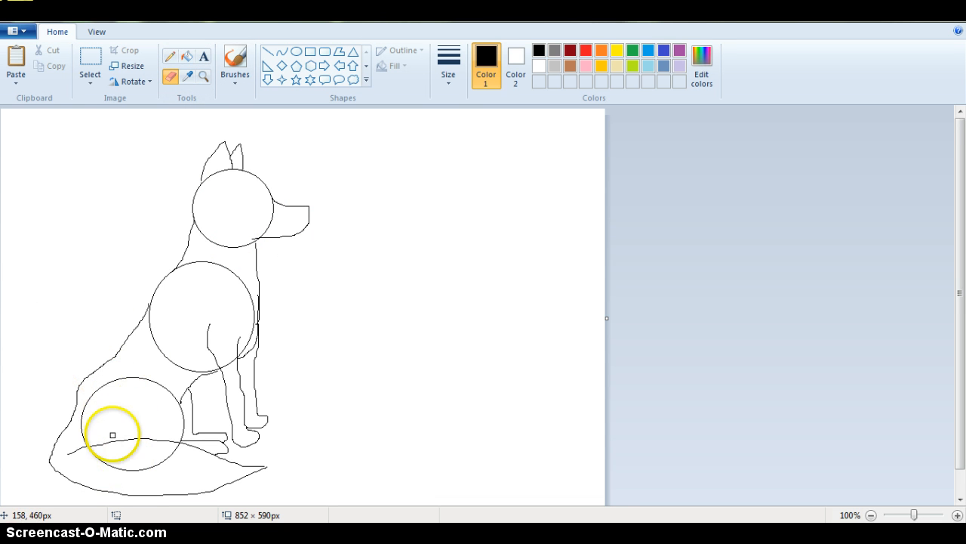
pyautogui.moveTo(111, 435); pyautogui.dragTo(90, 474)
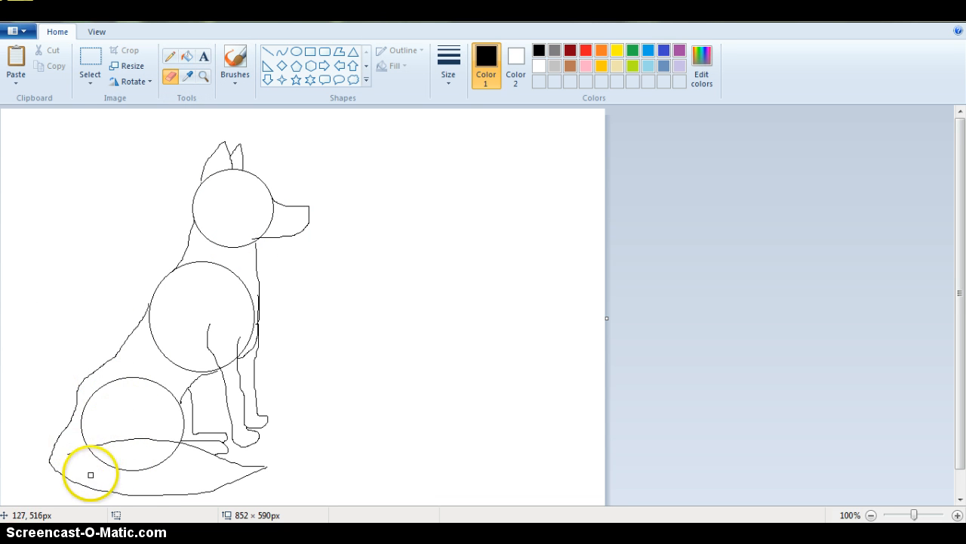
pyautogui.moveTo(91, 451)
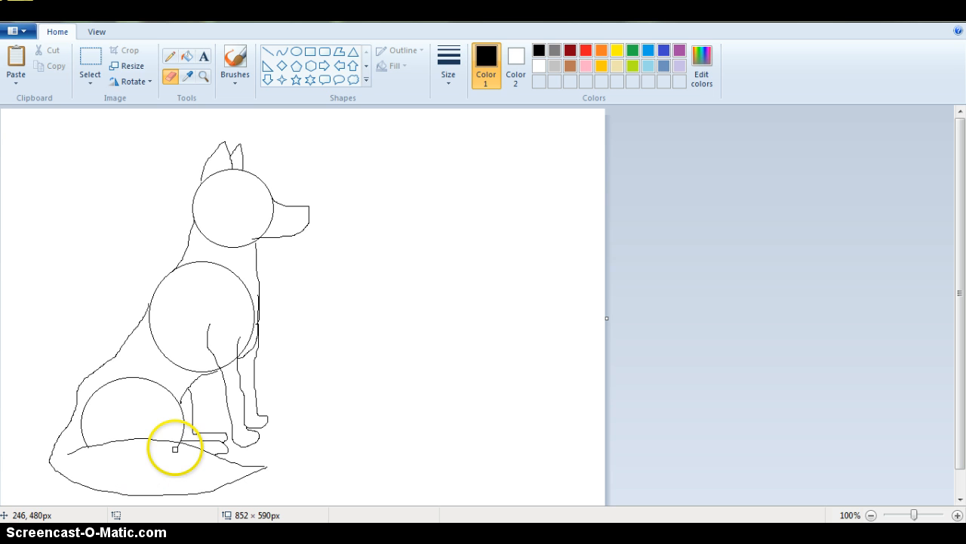
pyautogui.moveTo(73, 440)
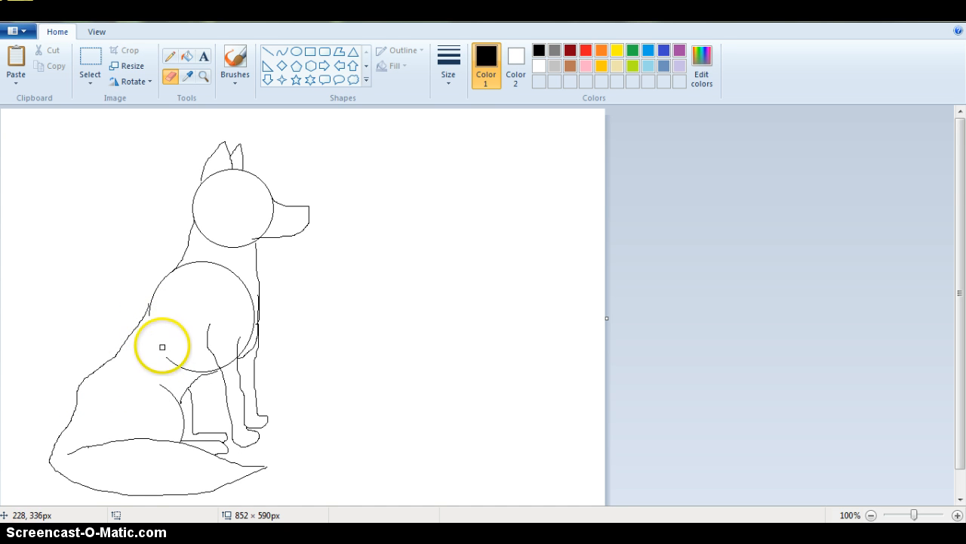
pyautogui.moveTo(162, 346); pyautogui.dragTo(197, 369)
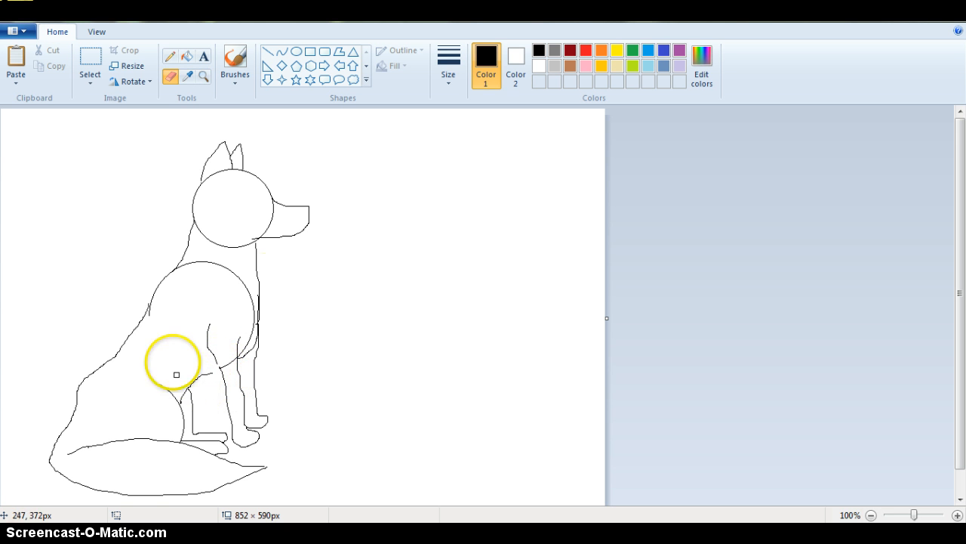
pyautogui.moveTo(186, 274)
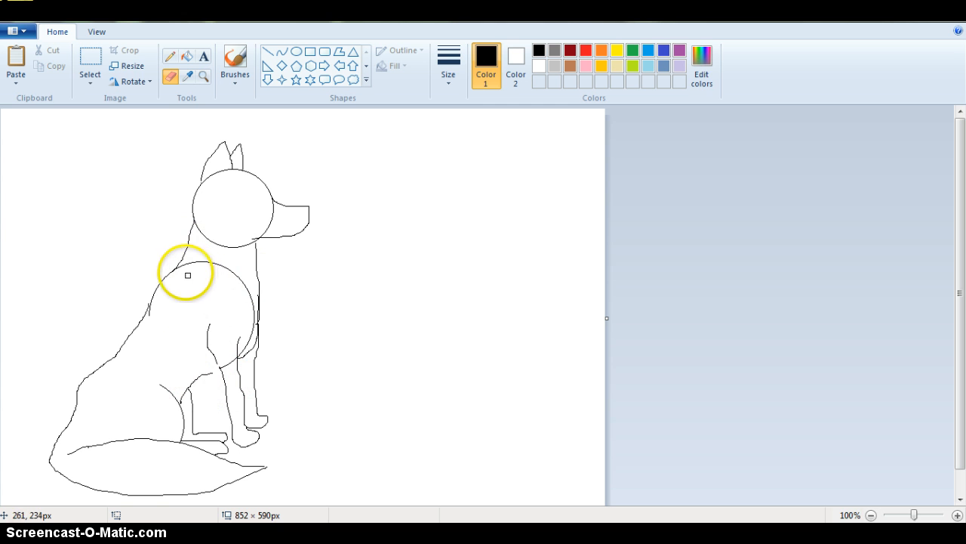
pyautogui.moveTo(185, 266)
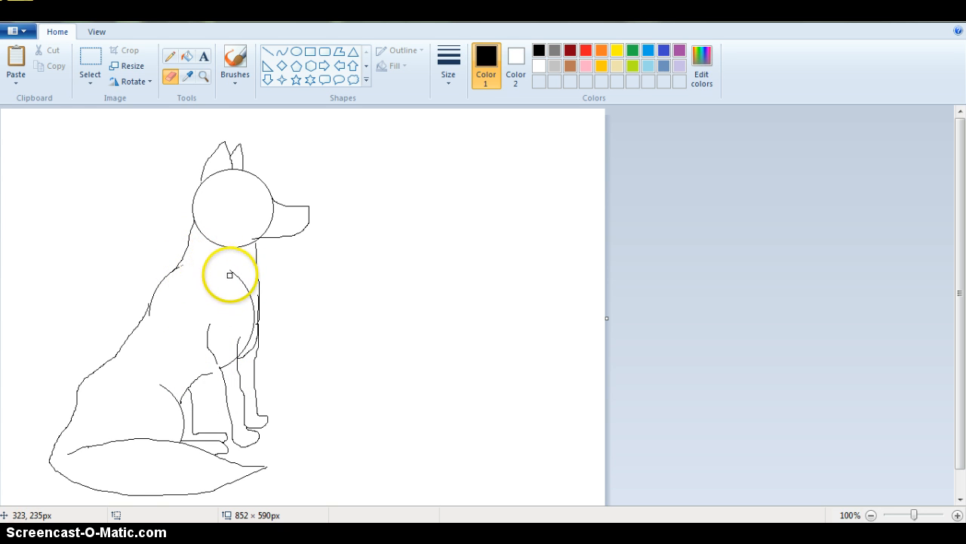
pyautogui.moveTo(249, 335)
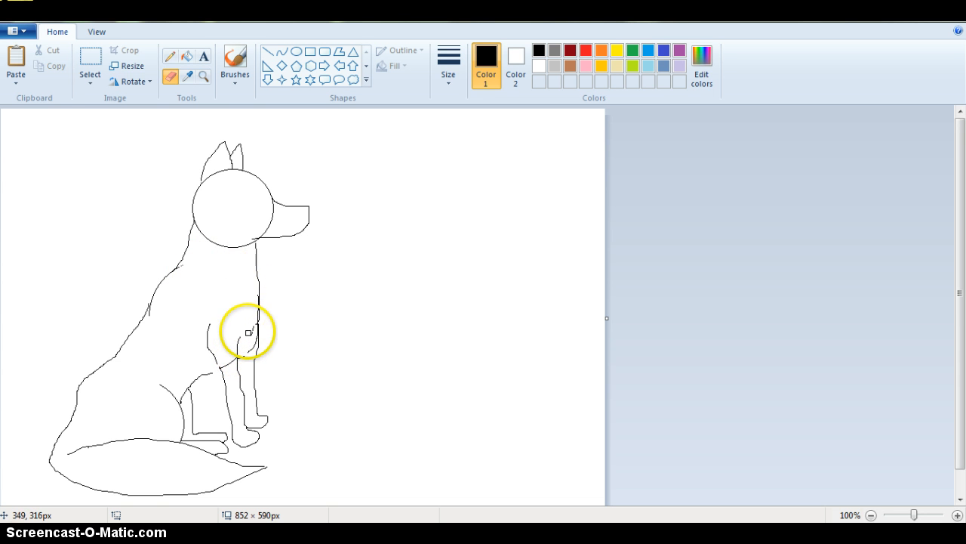
pyautogui.moveTo(220, 355)
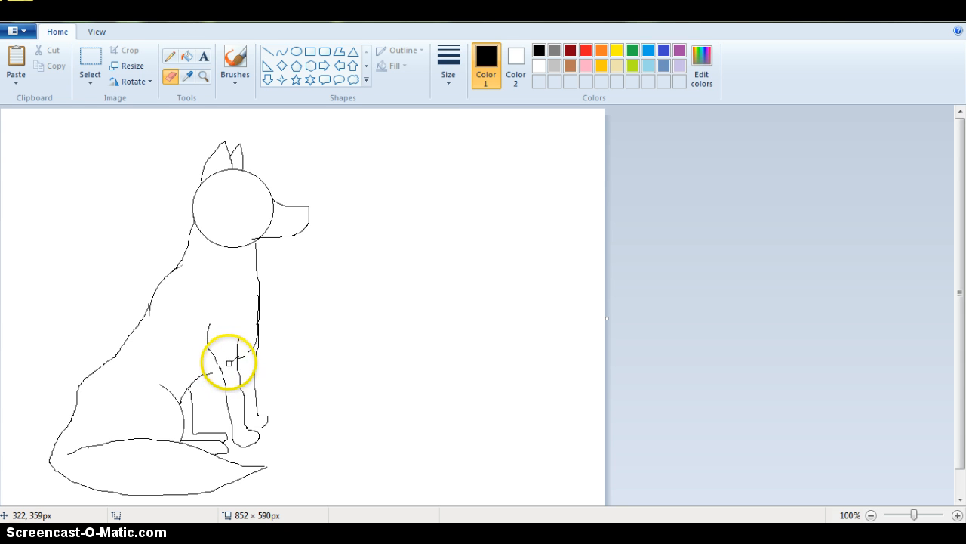
pyautogui.moveTo(247, 353)
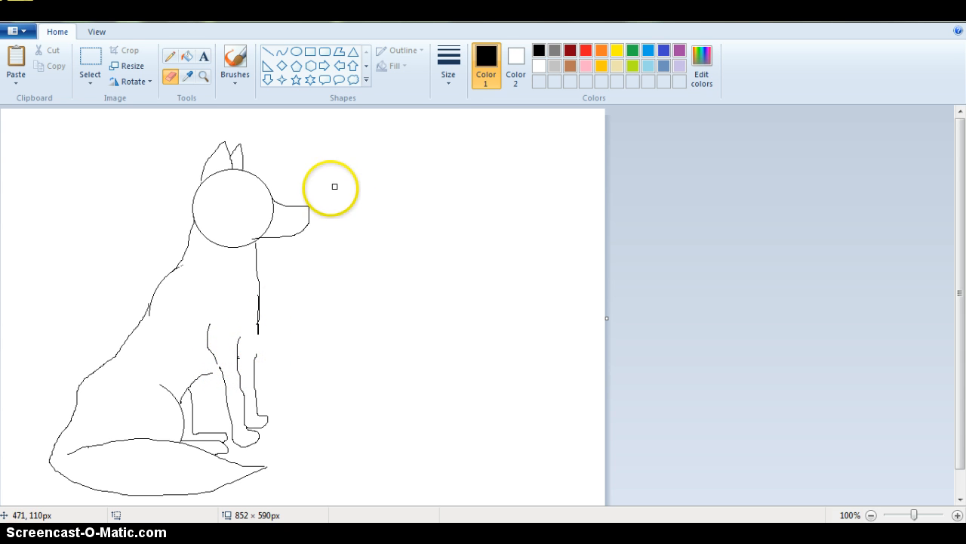
pyautogui.moveTo(255, 230)
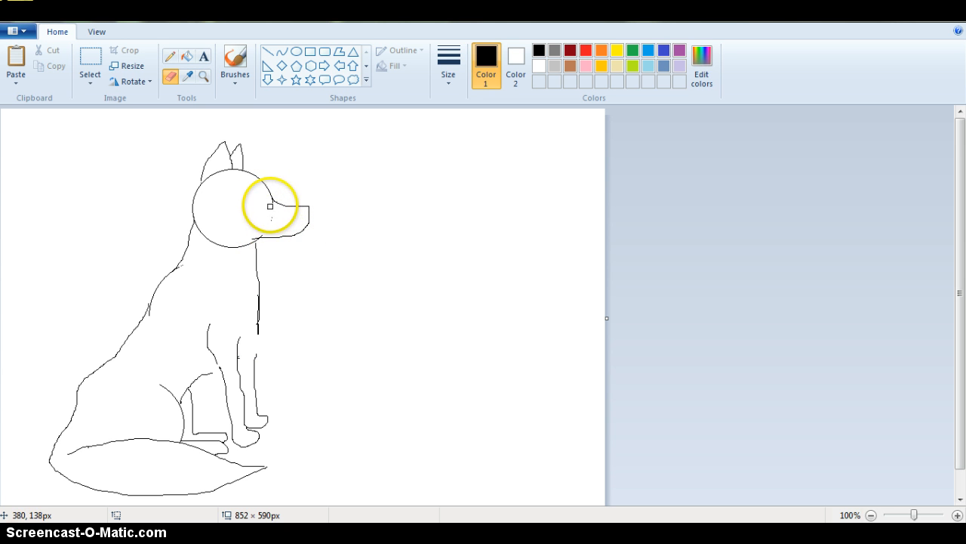
pyautogui.moveTo(180, 255)
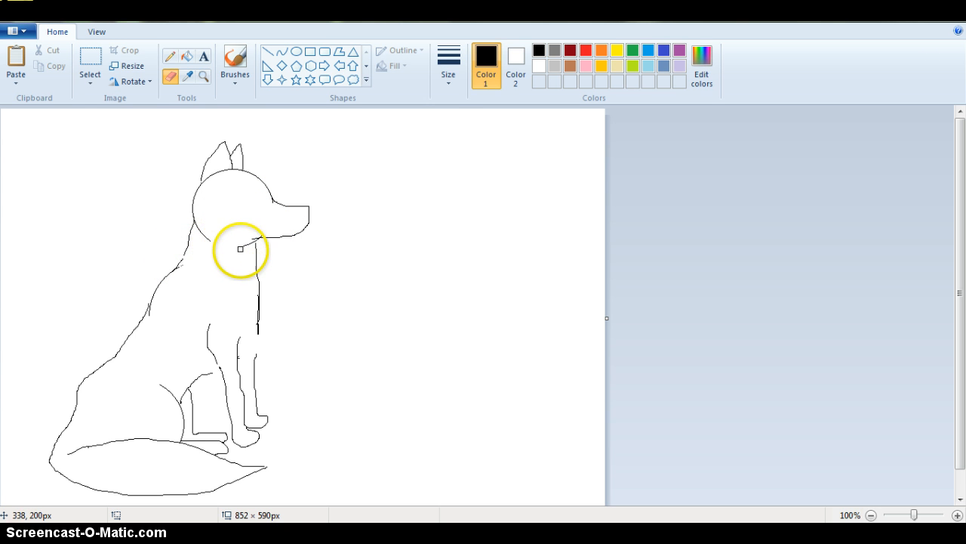
pyautogui.moveTo(254, 235)
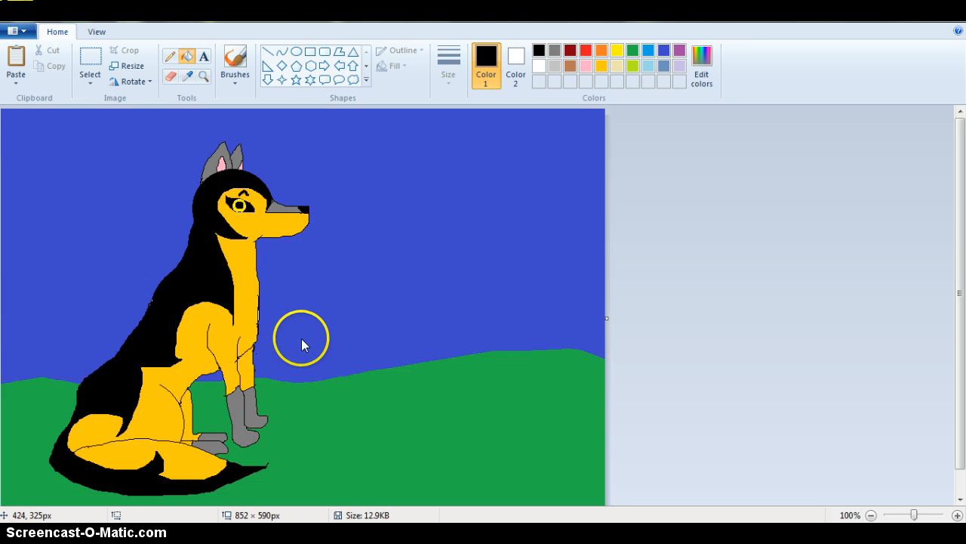
pyautogui.moveTo(346, 284)
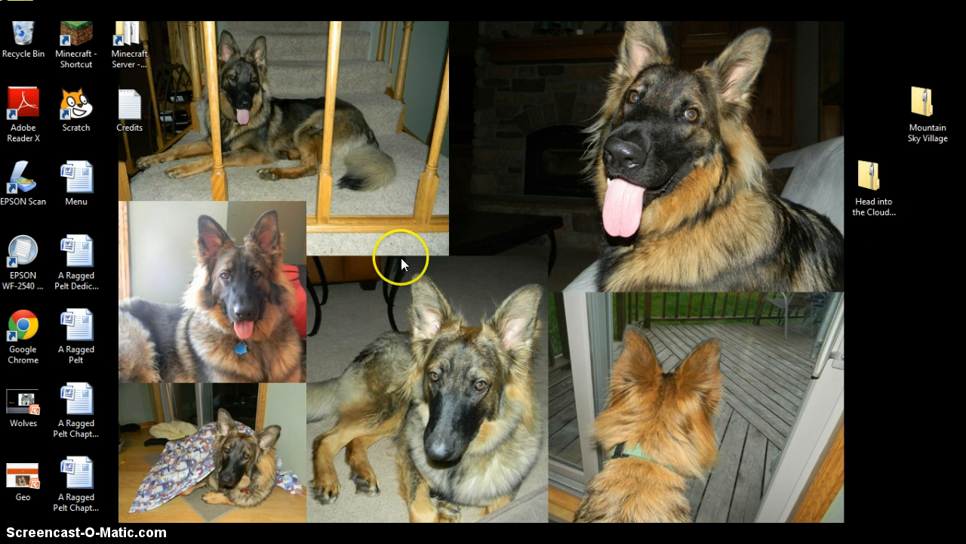
pyautogui.moveTo(513, 222)
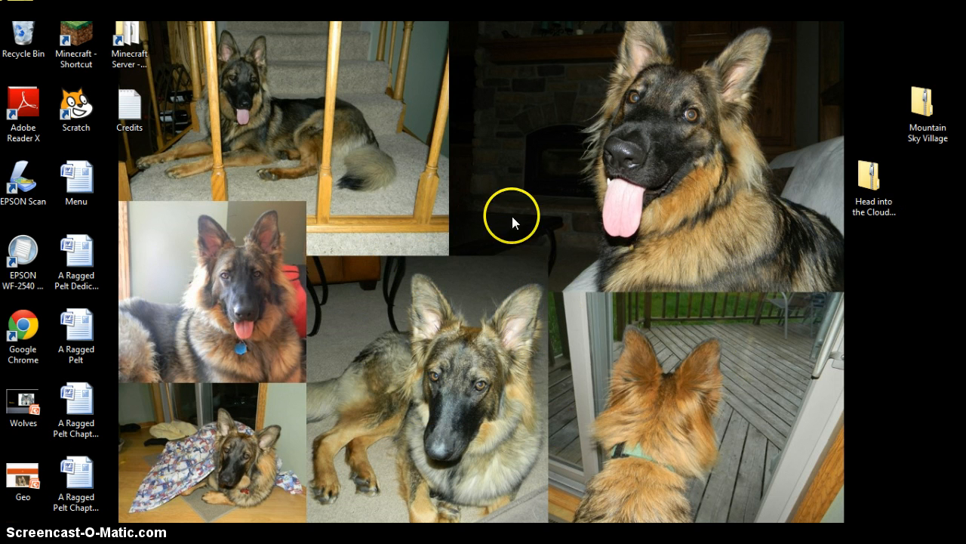
pyautogui.moveTo(429, 253)
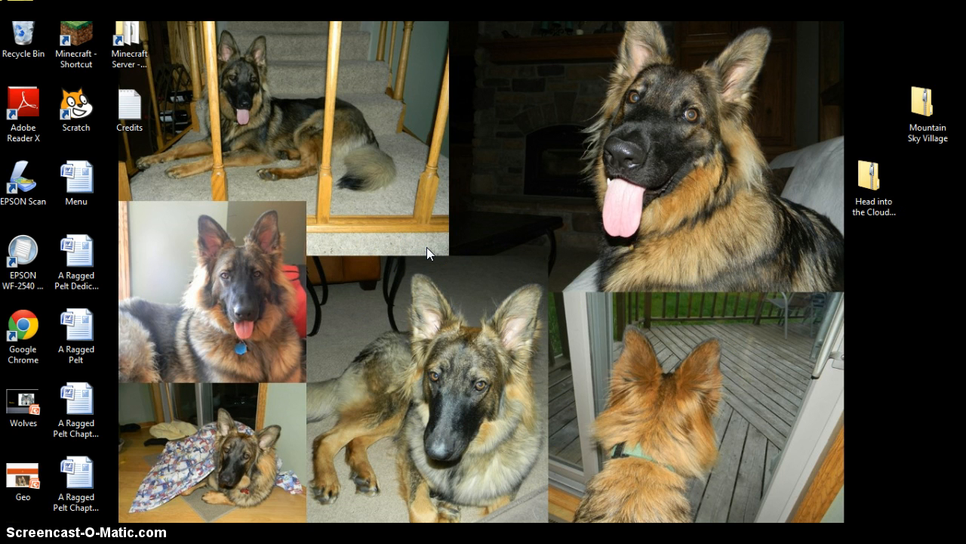